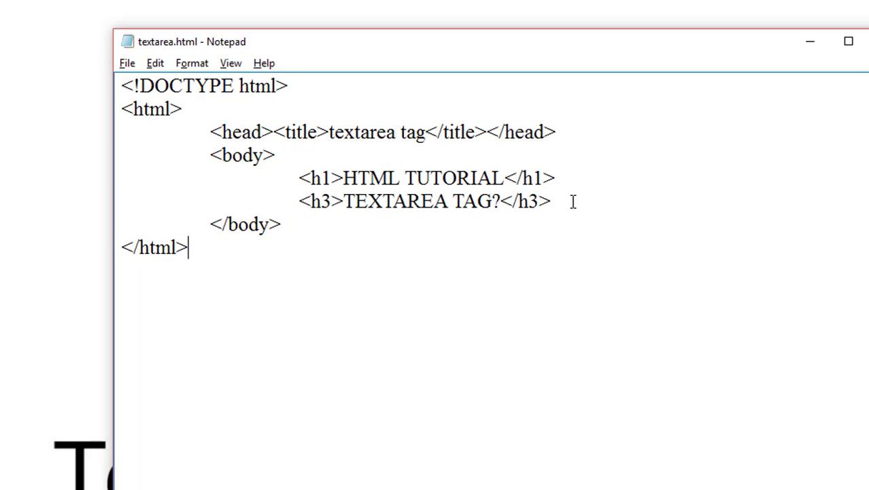
mouse_move(564, 213)
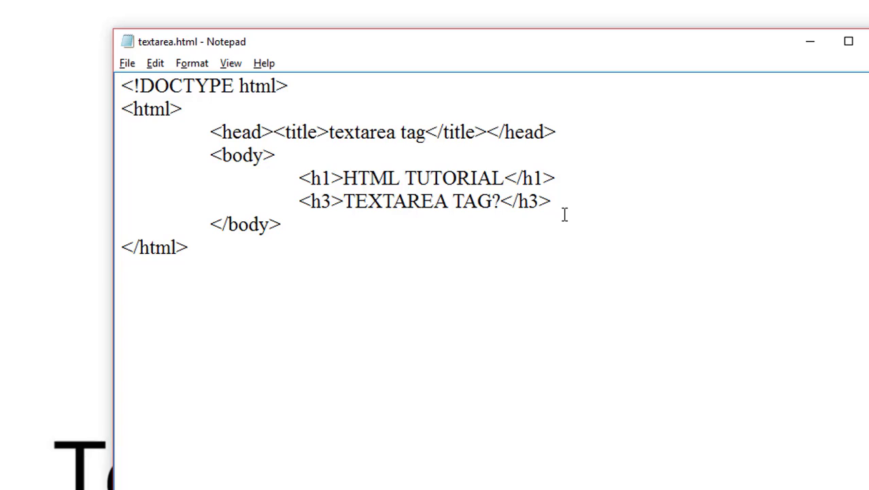
Step: Add a <form> after the h3 heading with an empty <textarea></textarea> inside it, then save
click(552, 201)
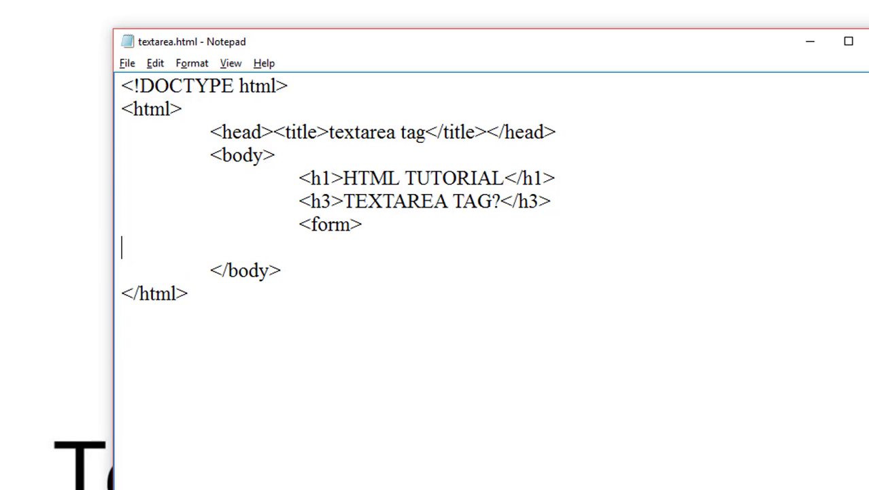
text(</form>)
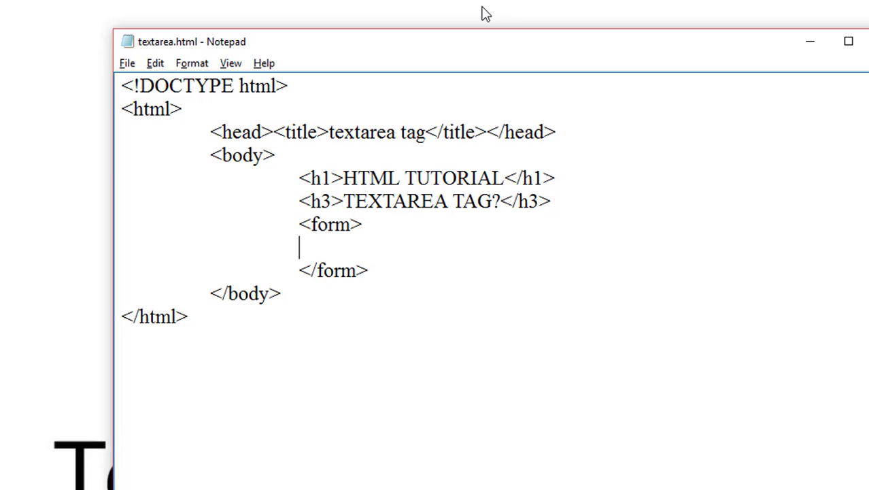
text(<text>)
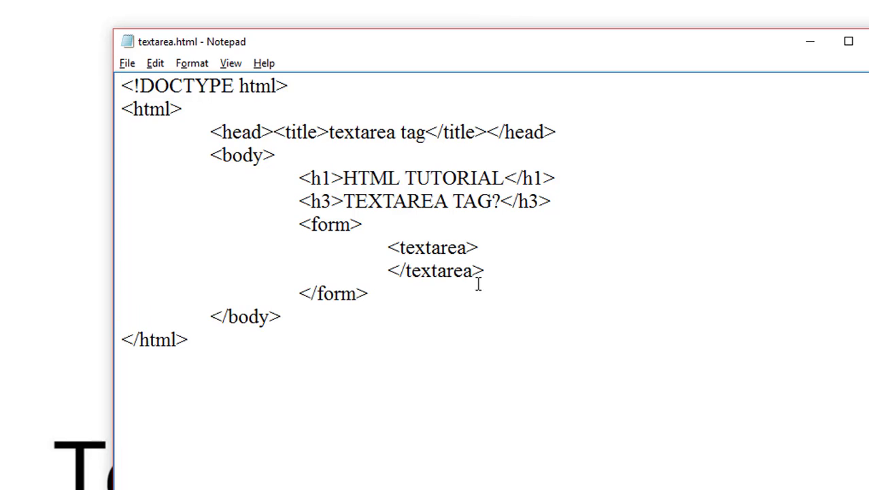
drag(389, 247, 470, 271)
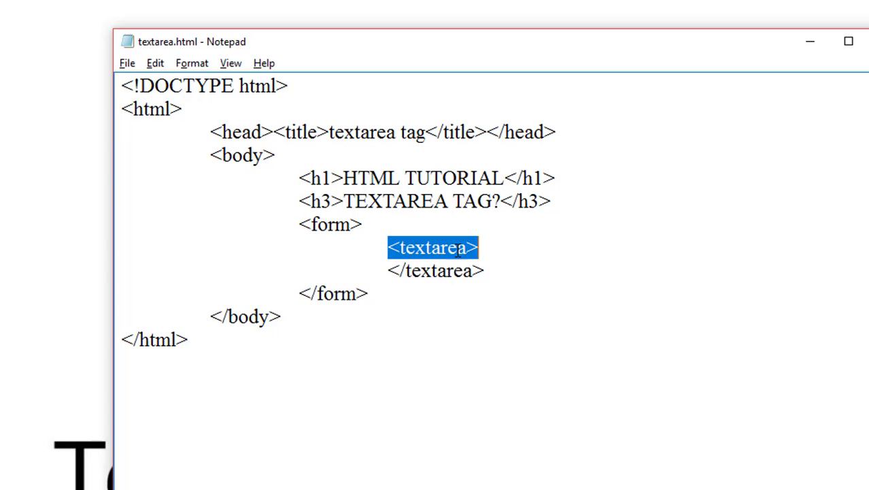
click(390, 247)
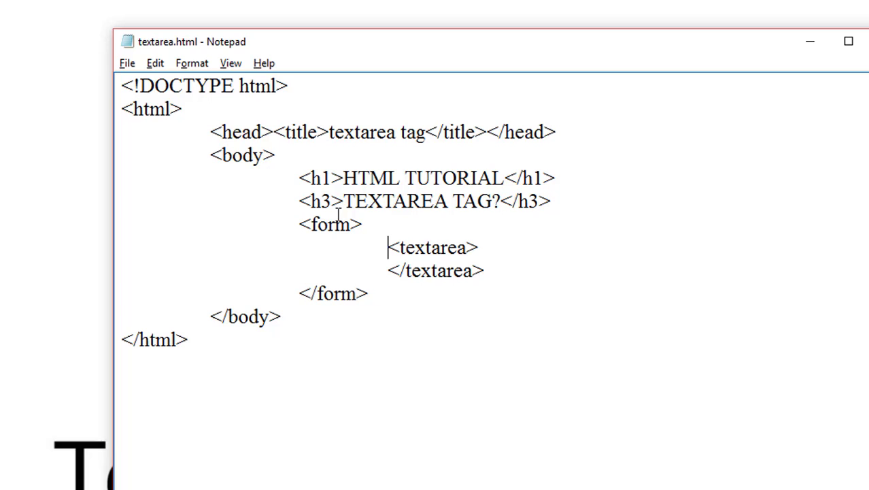
click(128, 62)
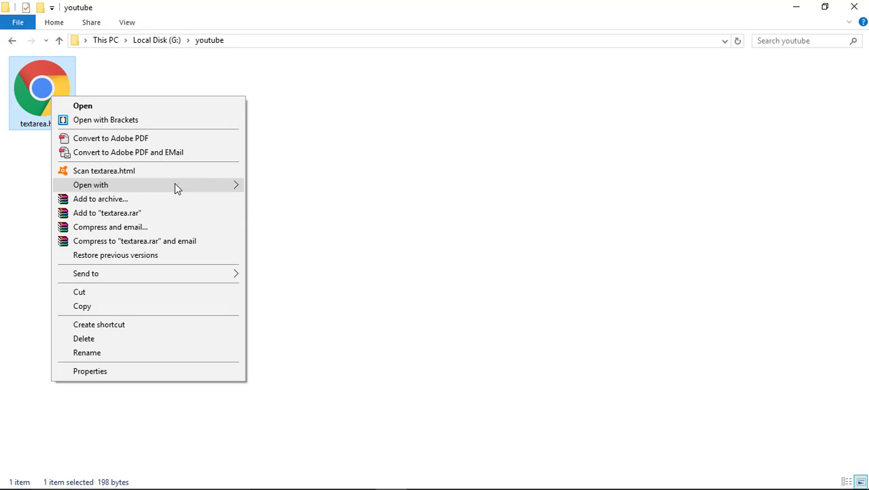
Step: Launch textarea.html from the youtube folder in Google Chrome
click(83, 106)
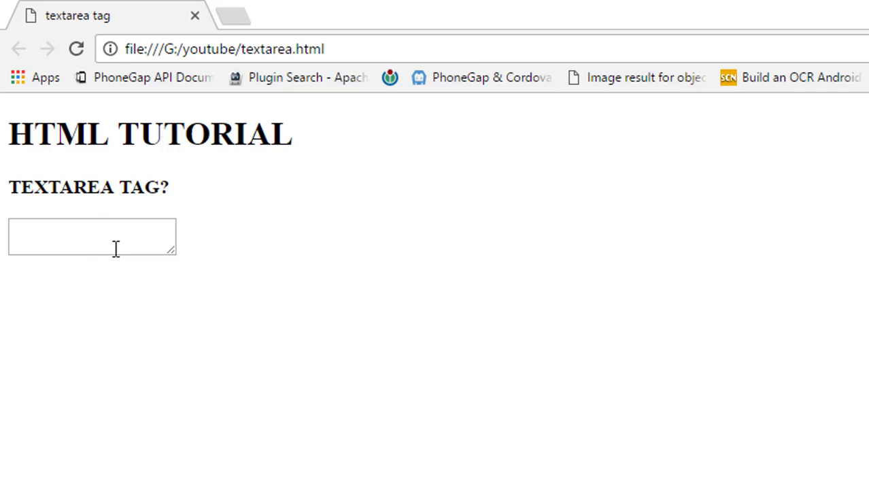
Step: Fill the page's small textarea with 'this is textarea tag' repeated until it wraps and scrolls
click(92, 237)
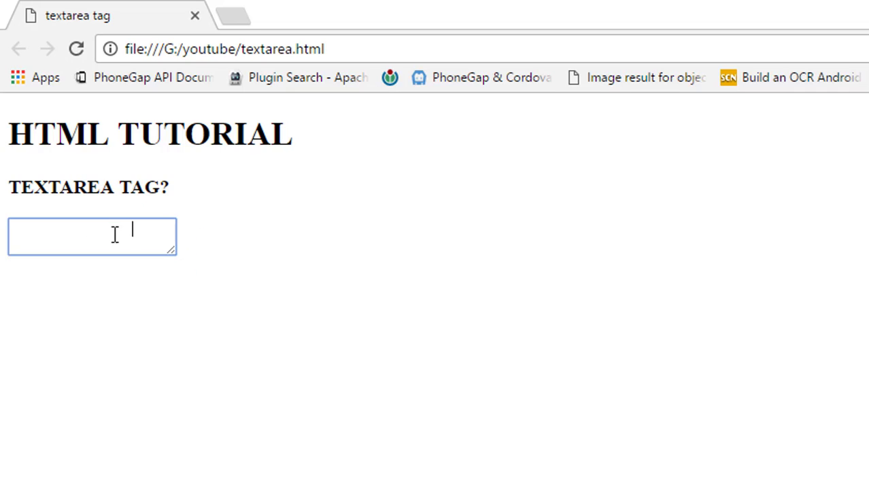
text(this)
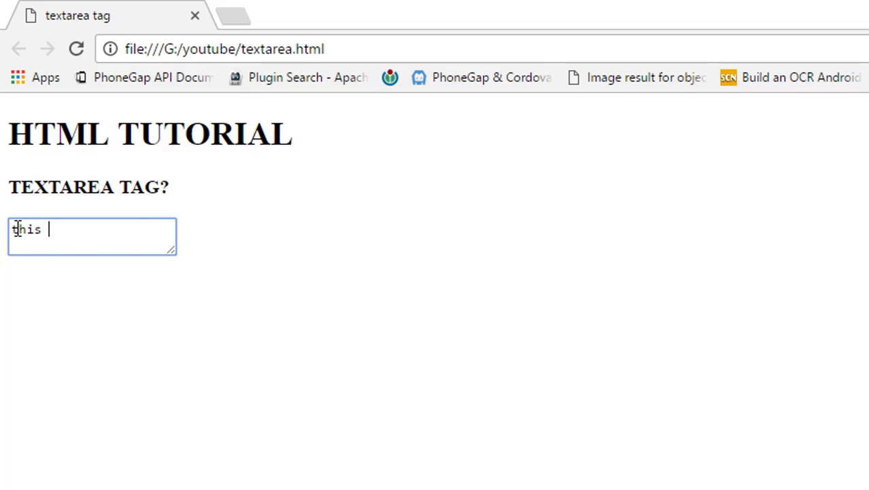
text(is tex)
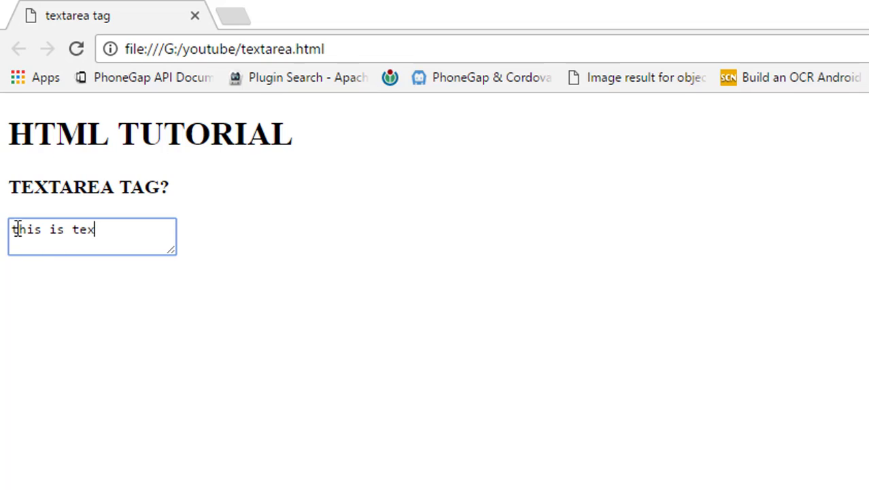
text(tarea tag)
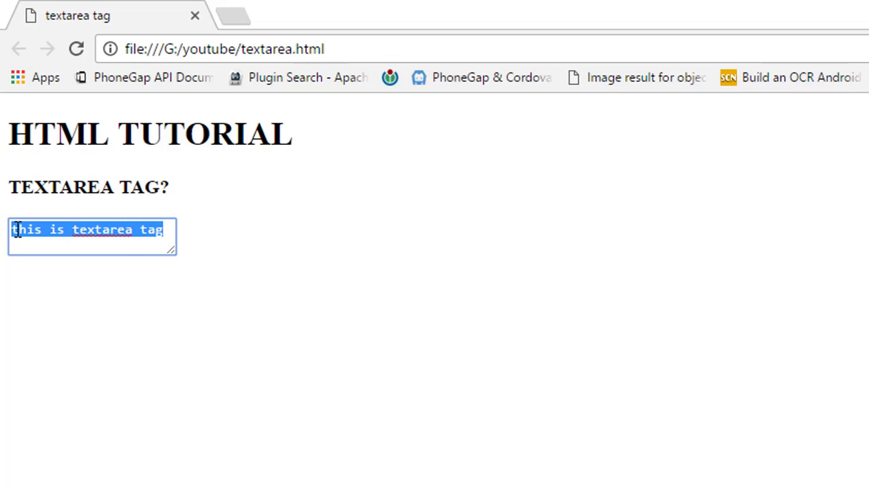
click(16, 229)
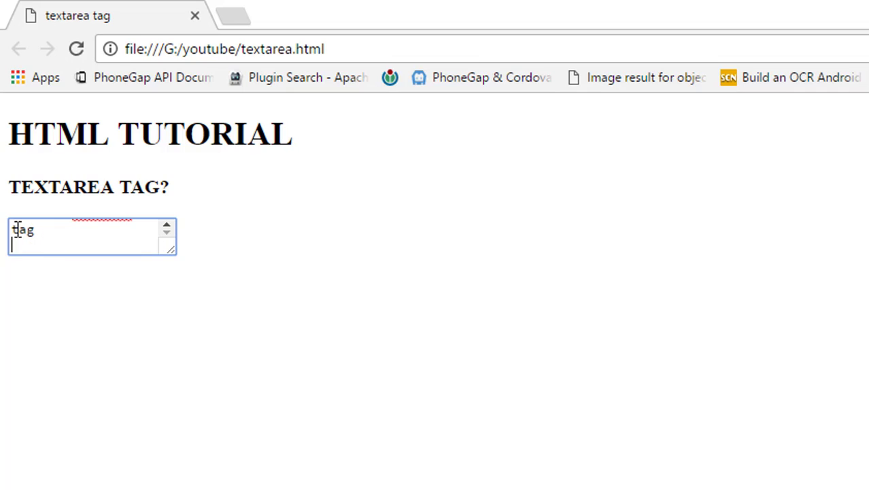
text(this is textarea tag)
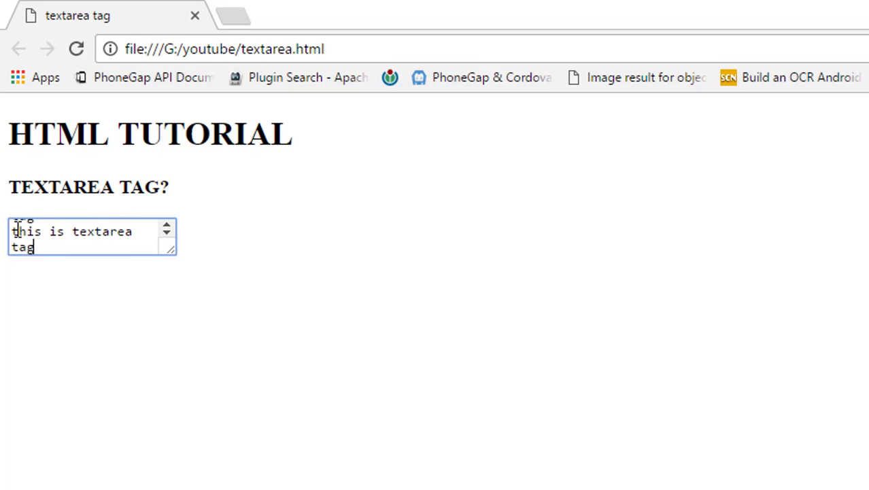
mouse_move(182, 188)
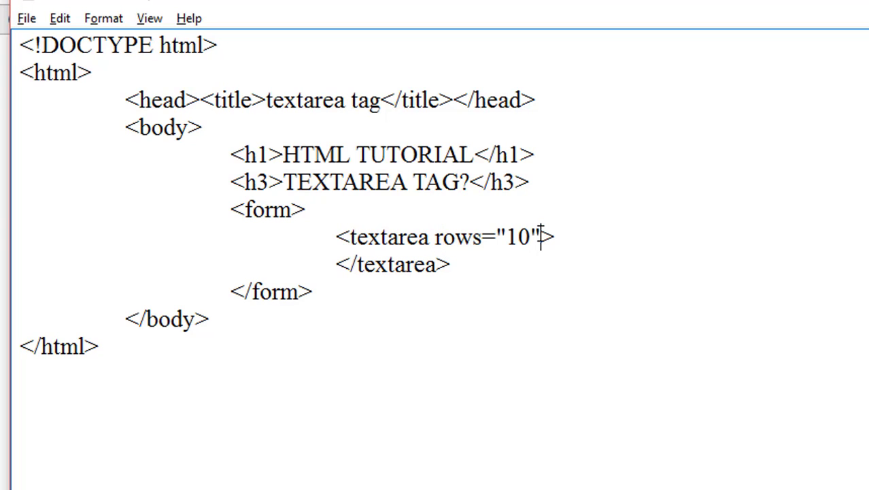
Step: Give the opening textarea tag rows="10" cols="20" attributes
text(cols)
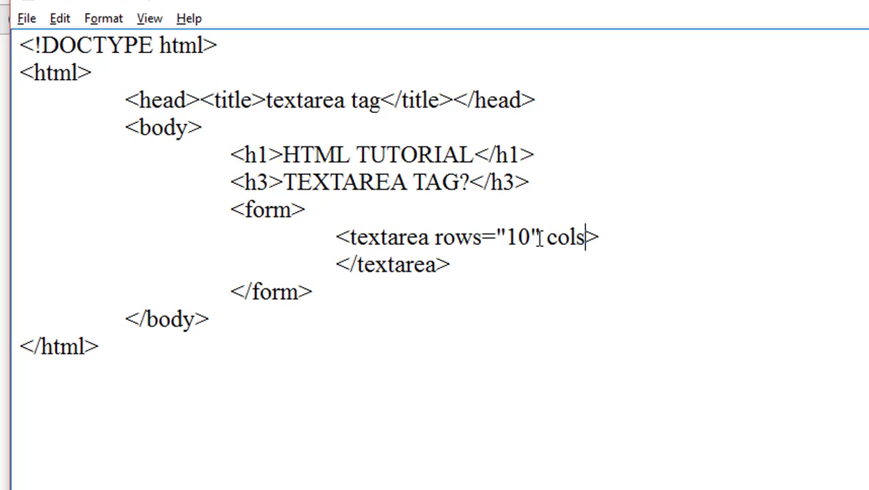
text(=)
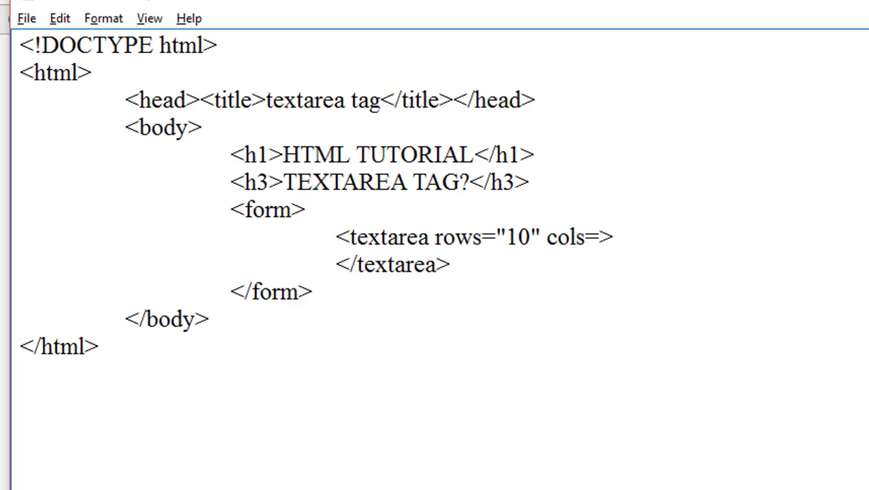
text("20")
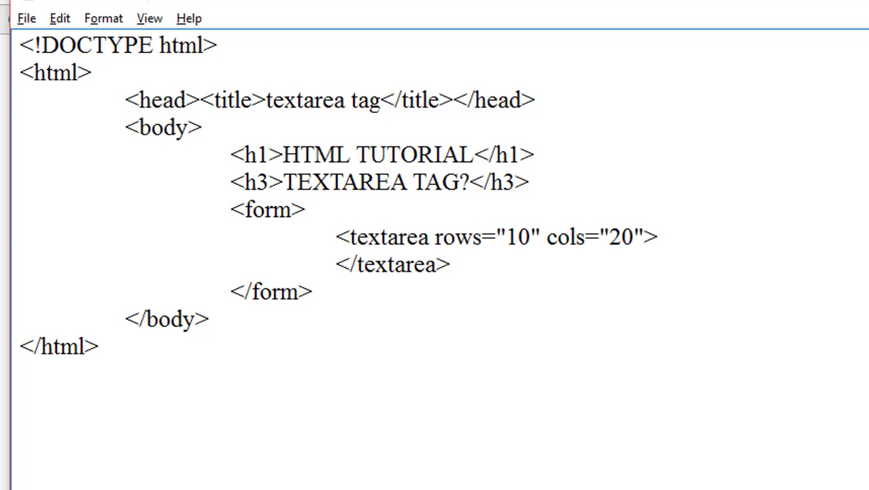
drag(546, 236, 637, 237)
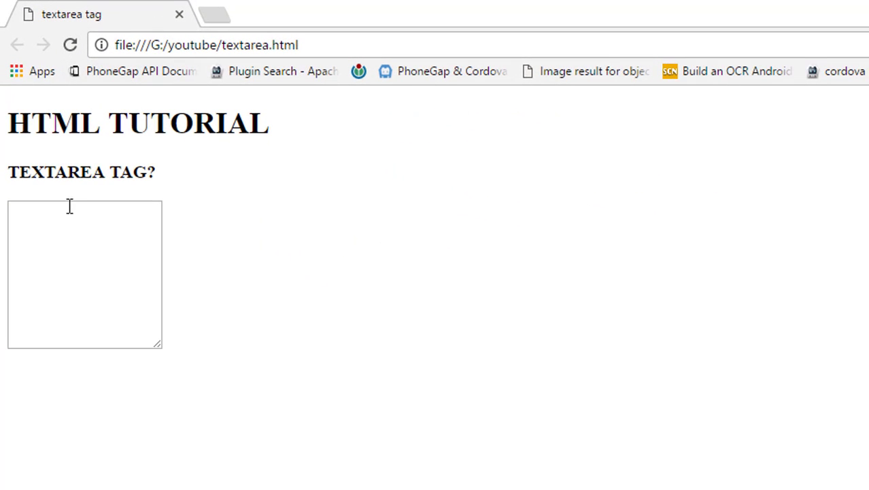
Step: Enter 'this is a textarea tag' in the enlarged text box and select the sentence
click(68, 207)
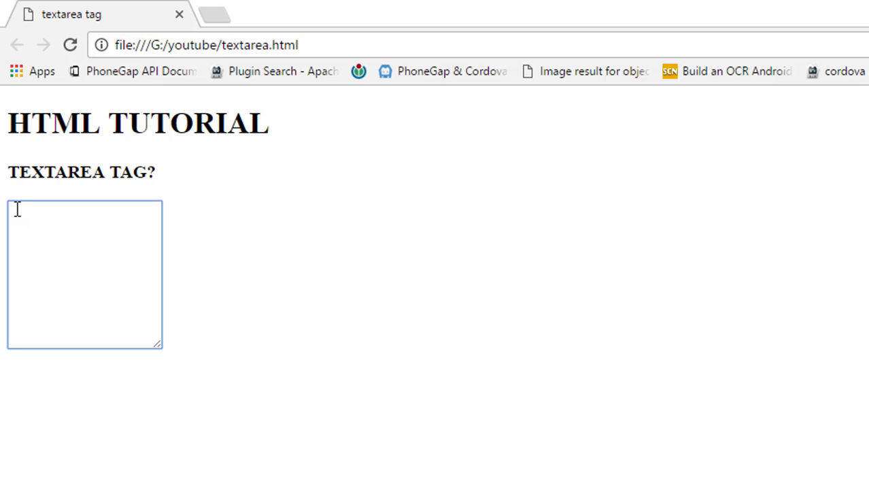
text(this is)
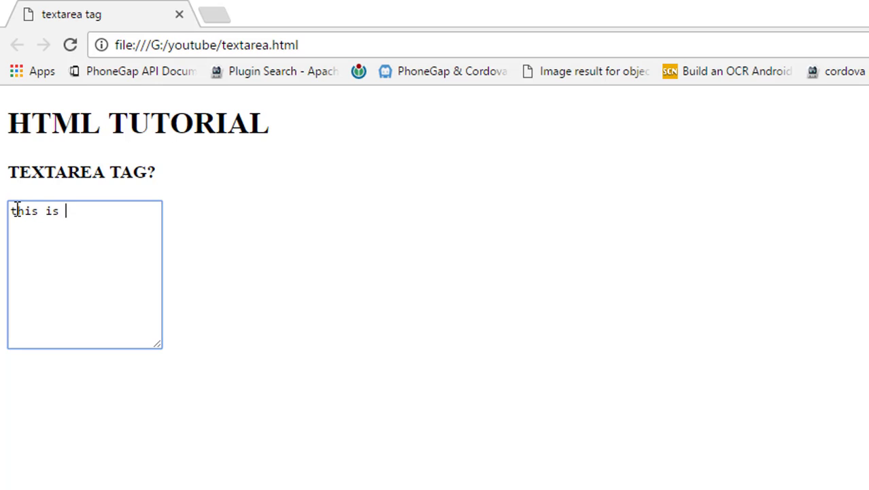
text(a texta)
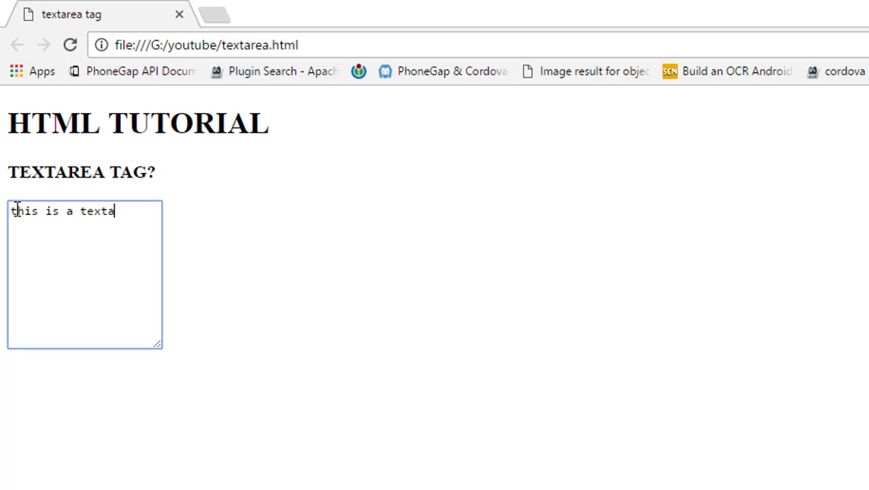
text(rea ta)
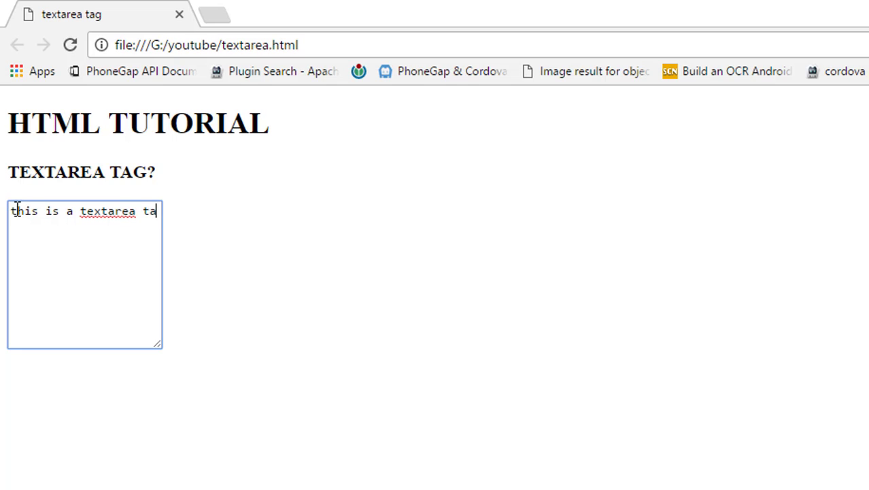
text(g)
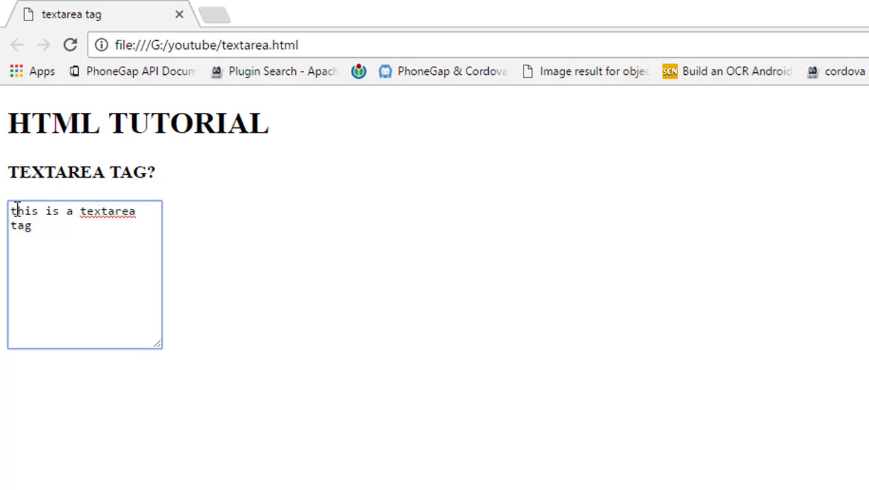
triple_click(68, 217)
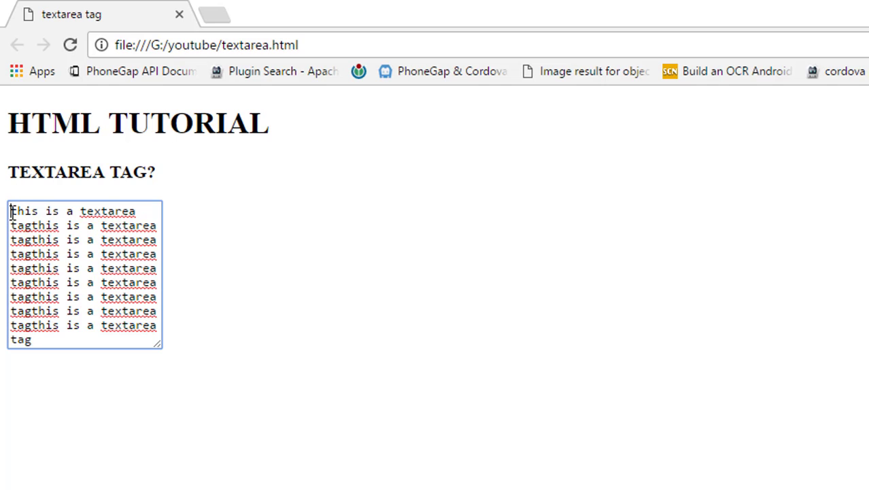
Step: Select the repeated 'this is a textarea tag' lines filling the text box
drag(11, 209, 27, 267)
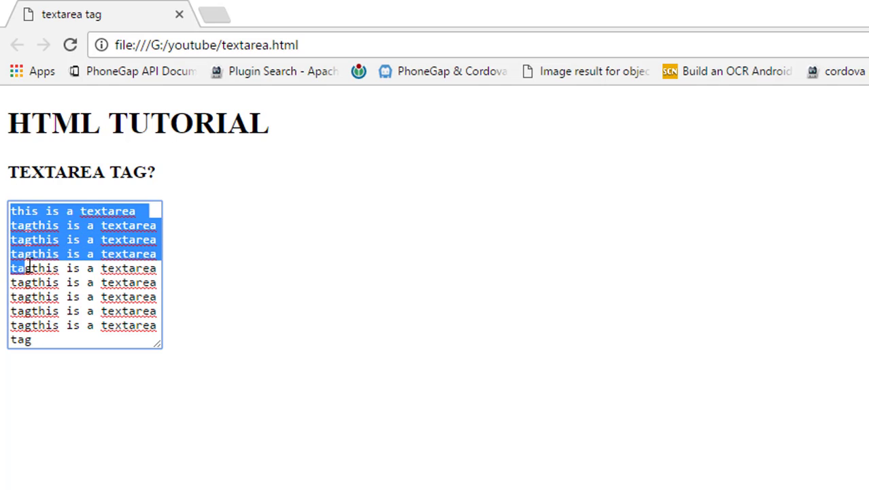
drag(28, 265, 47, 327)
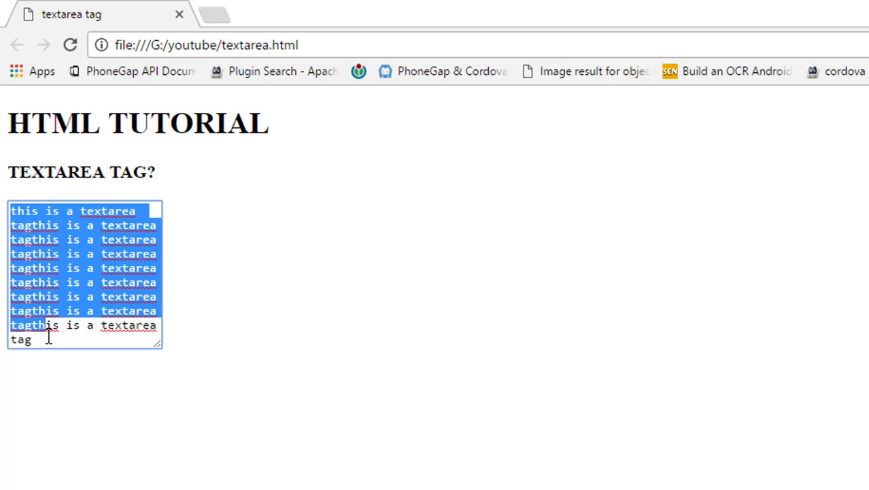
drag(48, 333, 161, 340)
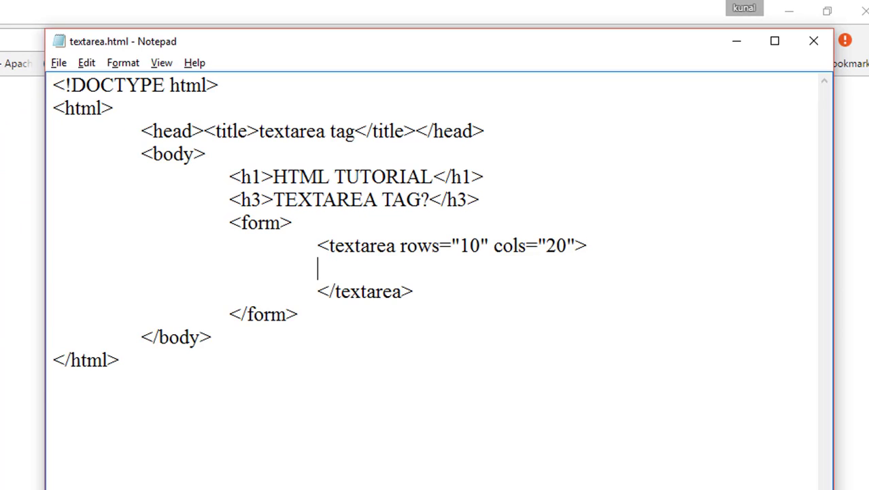
Step: Write default text 'this is textarea tag' between the textarea tags and return to Chrome
text(this is)
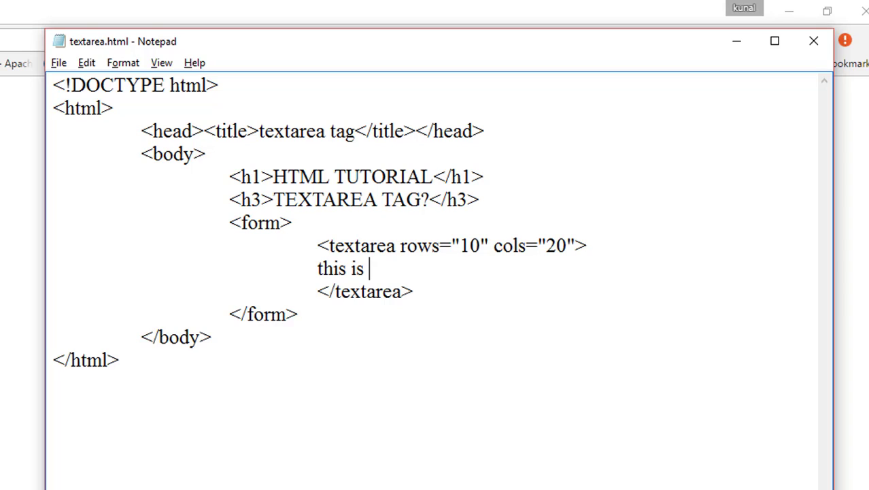
text(textarea tag)
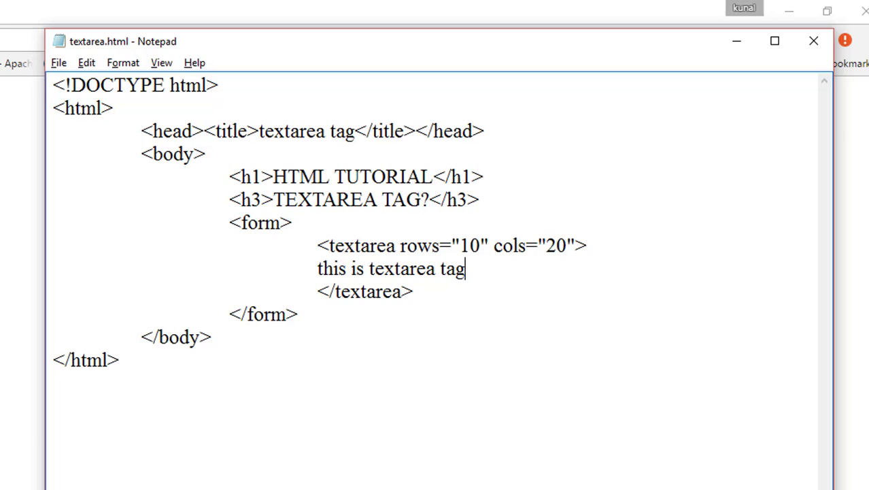
click(247, 46)
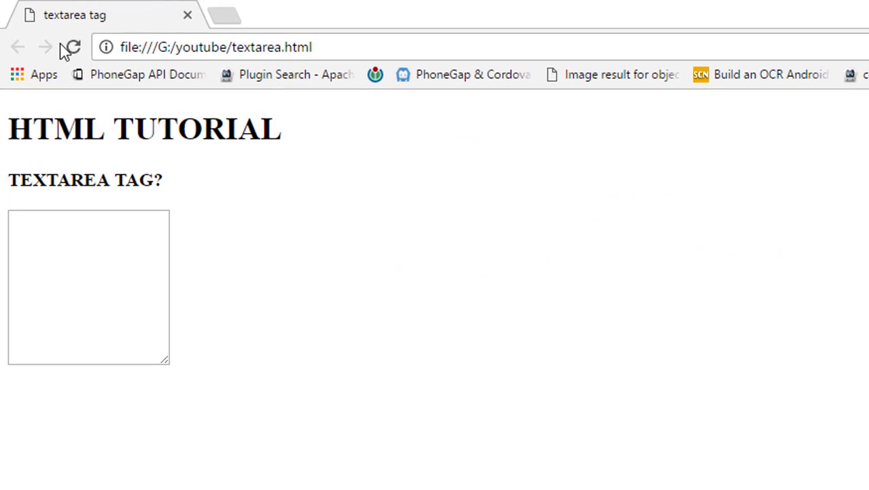
Step: Reload the page so the text box shows the default 'this is textarea tag'
text(this is textarea tag)
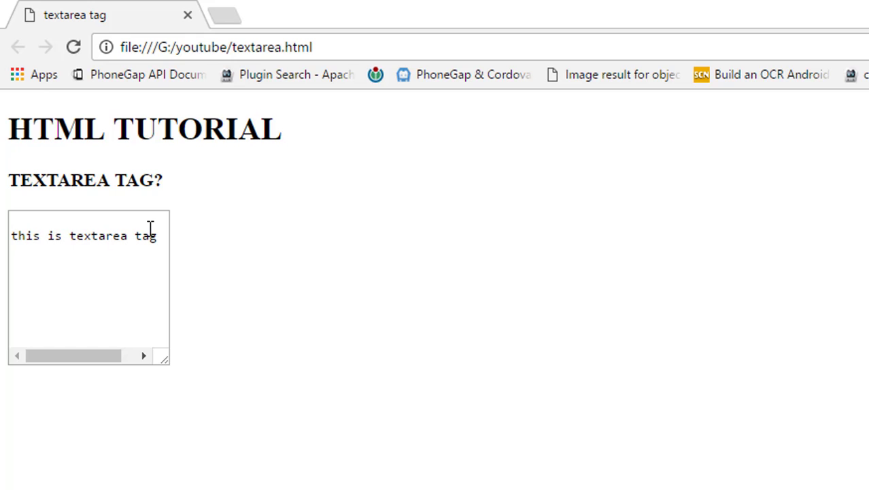